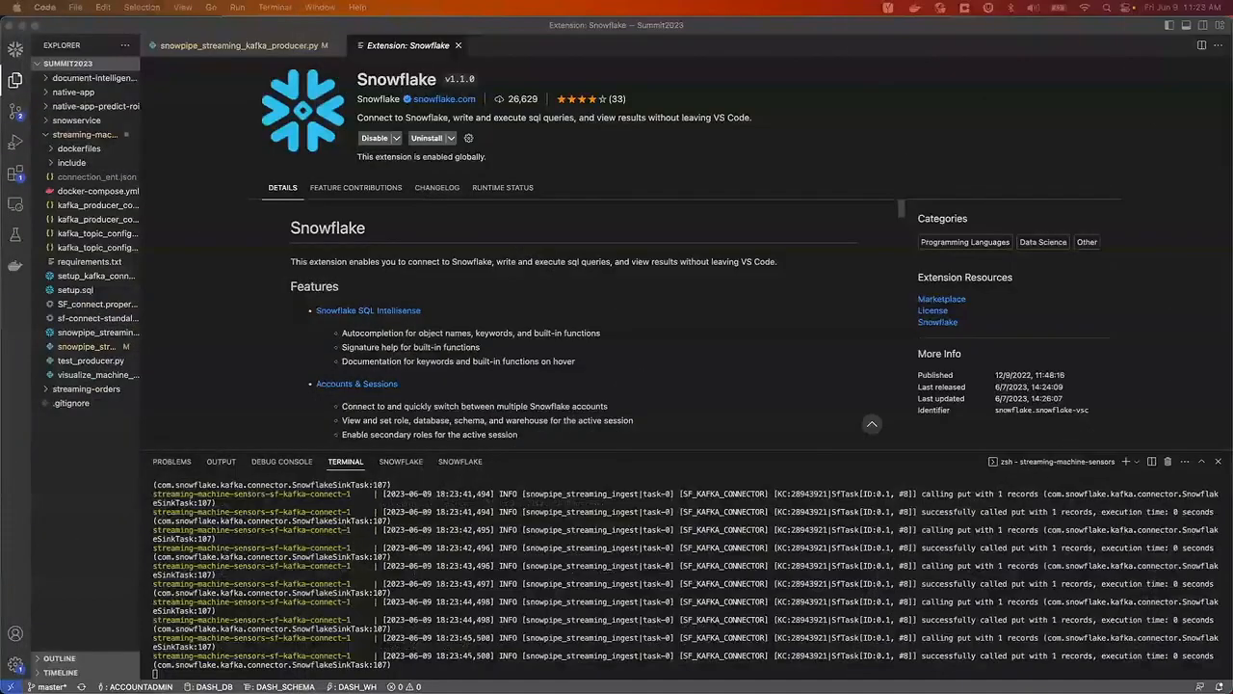
Count STREAMING_MACHINE_SENSORS_RAW rows (45,342), then recount to reach 46,712
{"action": "scroll", "scroll_direction": "down", "scroll_amount": 3}
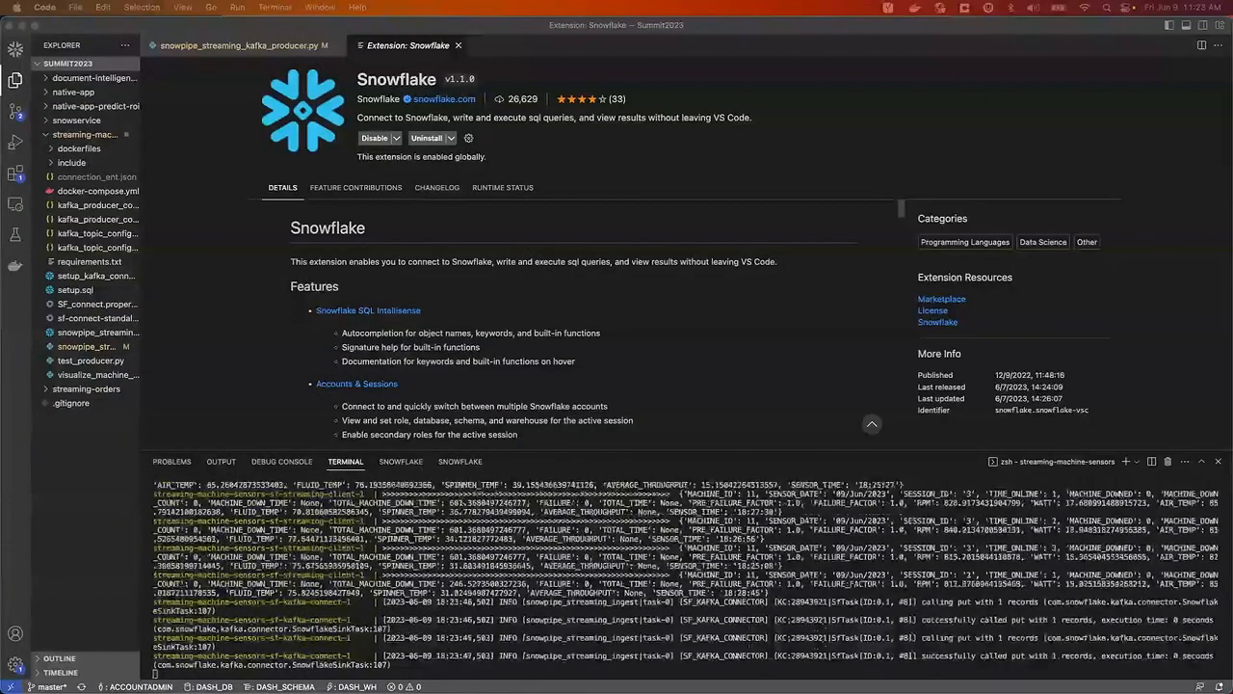
{"action": "scroll", "scroll_direction": "down", "scroll_amount": 3}
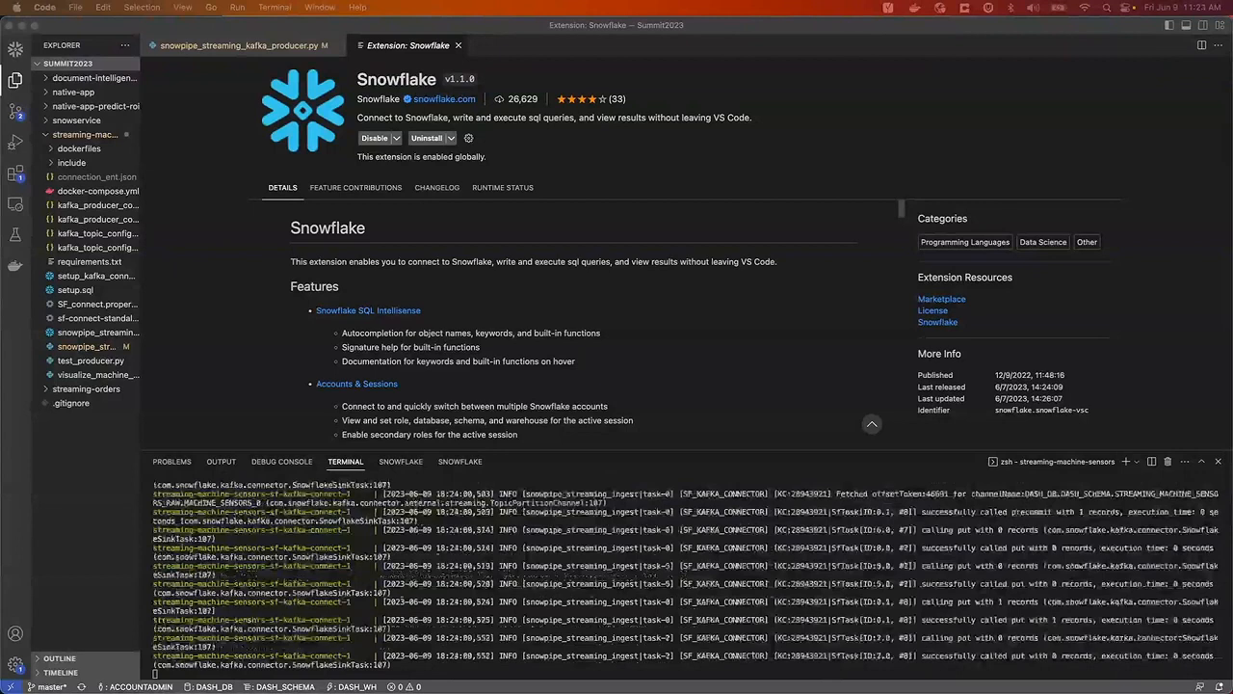
{"action": "scroll", "scroll_direction": "down", "scroll_amount": 3}
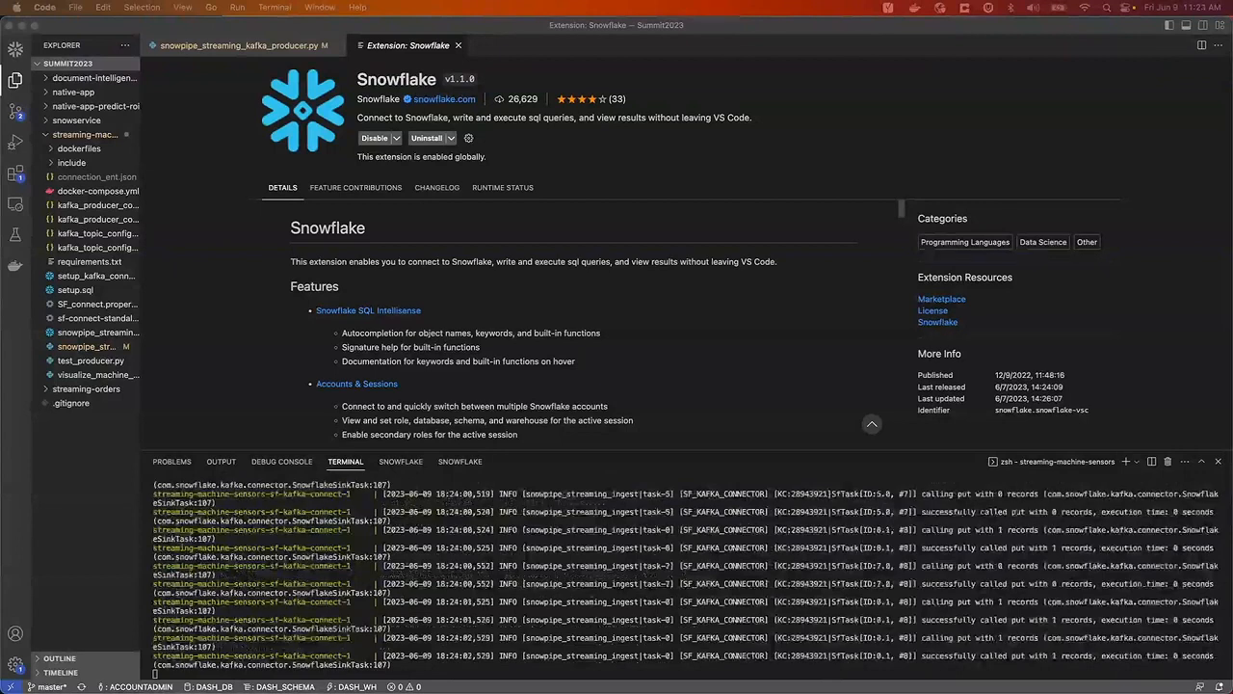
{"action": "scroll", "scroll_direction": "down", "scroll_amount": 3}
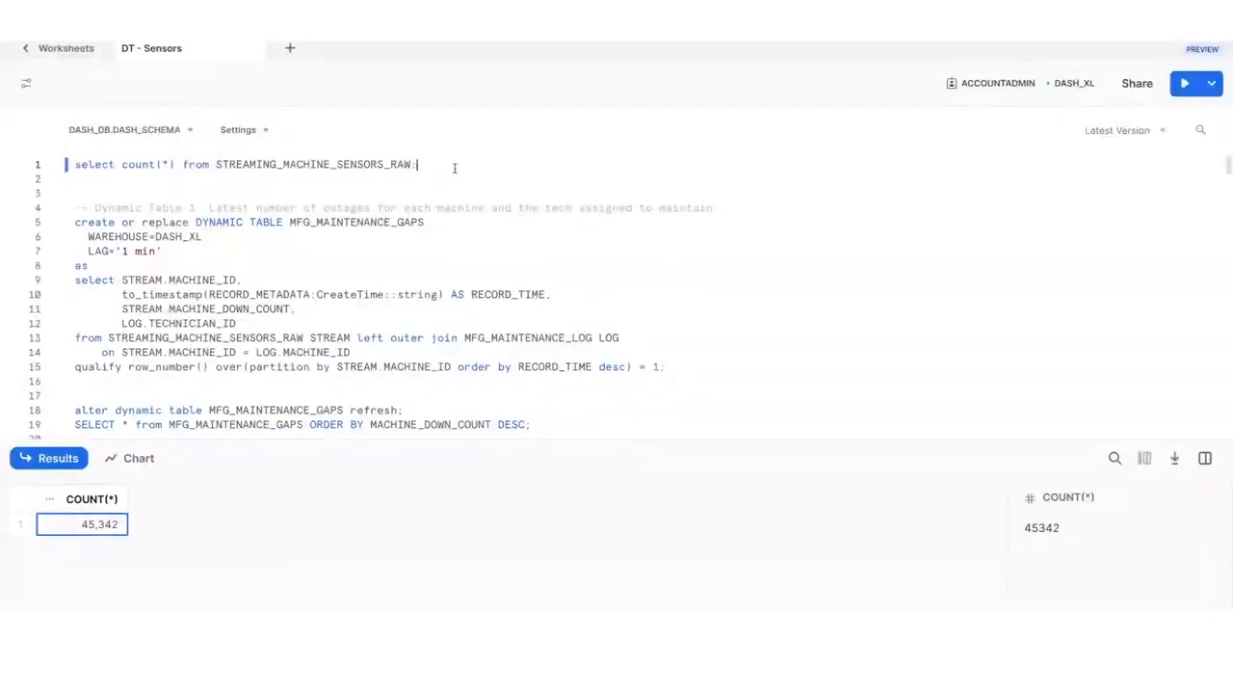
{"action": "left_click", "coordinate": [1186, 83]}
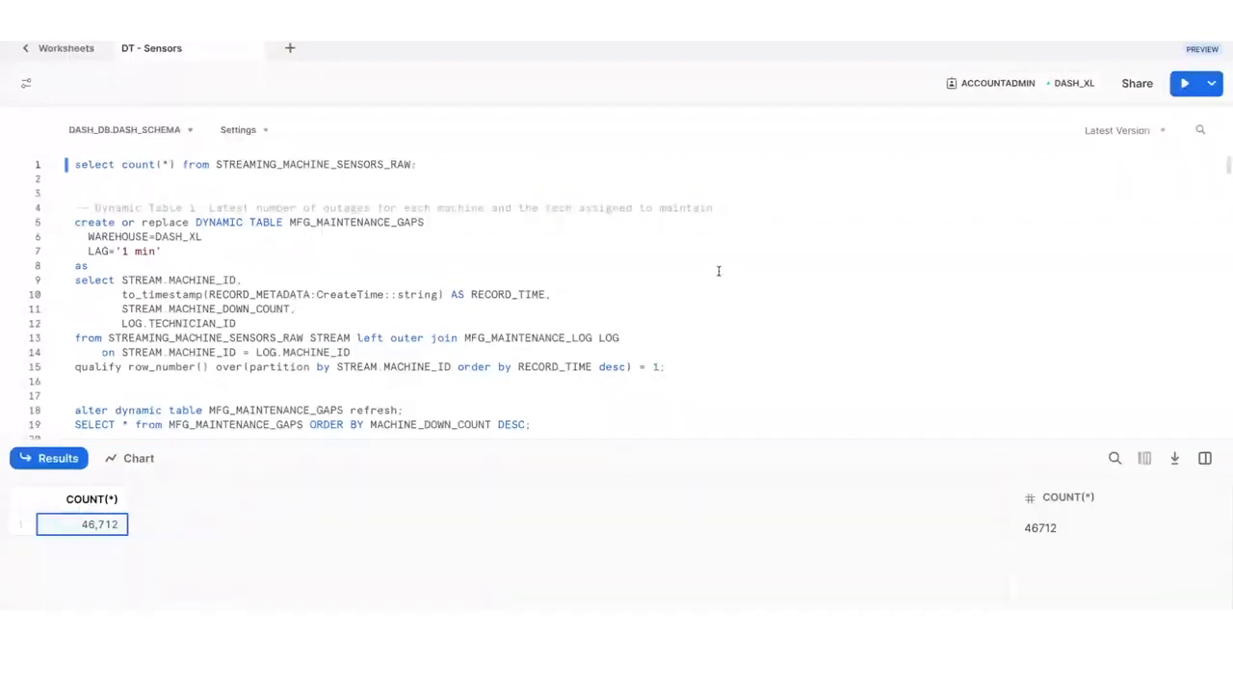
{"action": "left_click", "coordinate": [665, 367]}
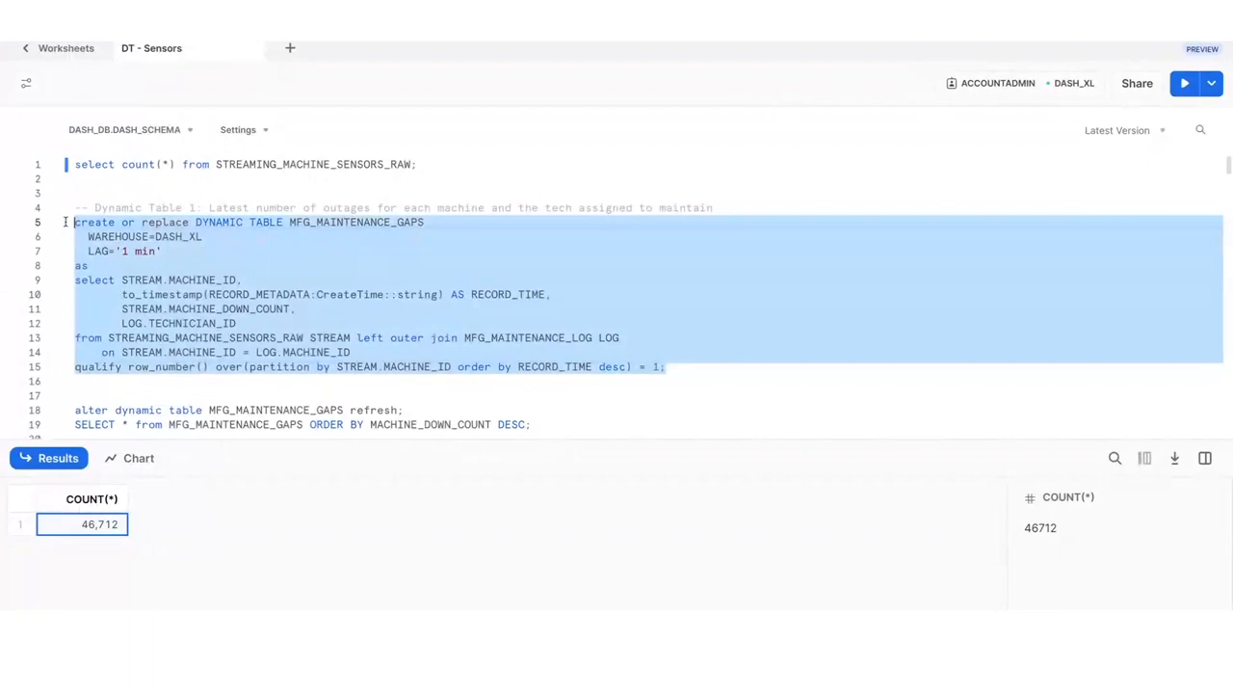
Create the MFG_MAINTENANCE_GAPS dynamic table and run its refresh statement
{"action": "left_click", "coordinate": [1184, 83]}
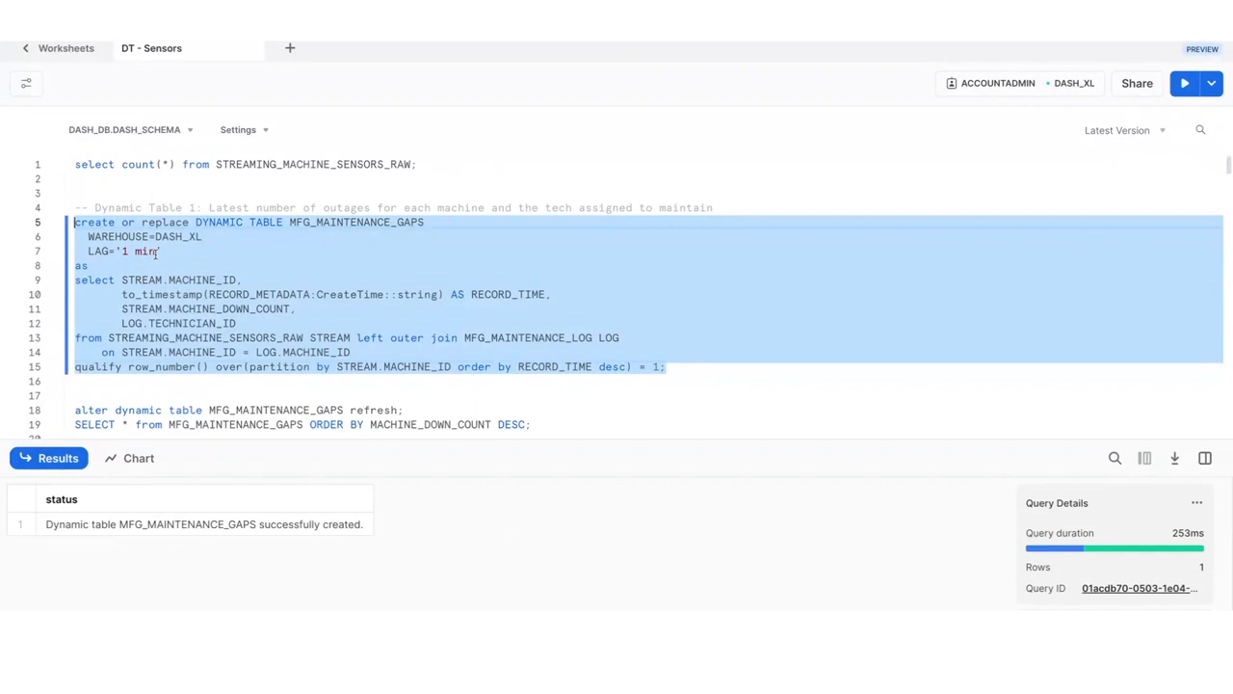
{"action": "left_click", "coordinate": [136, 251]}
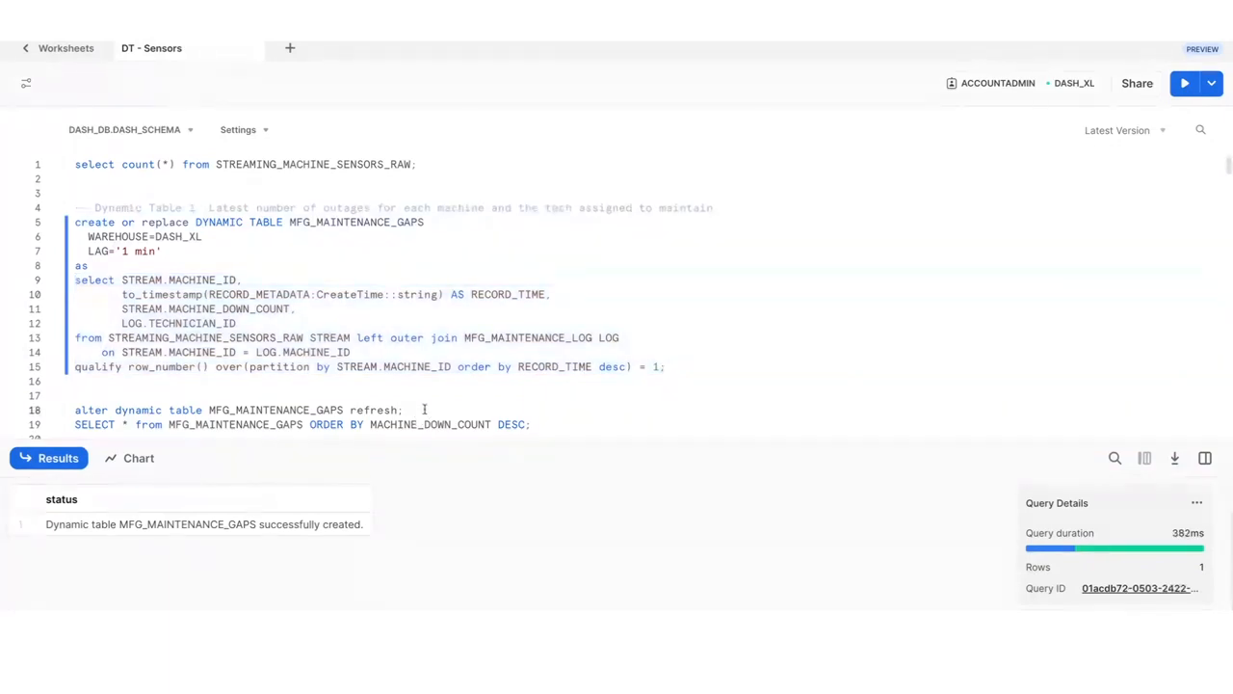
{"action": "left_click", "coordinate": [1185, 82]}
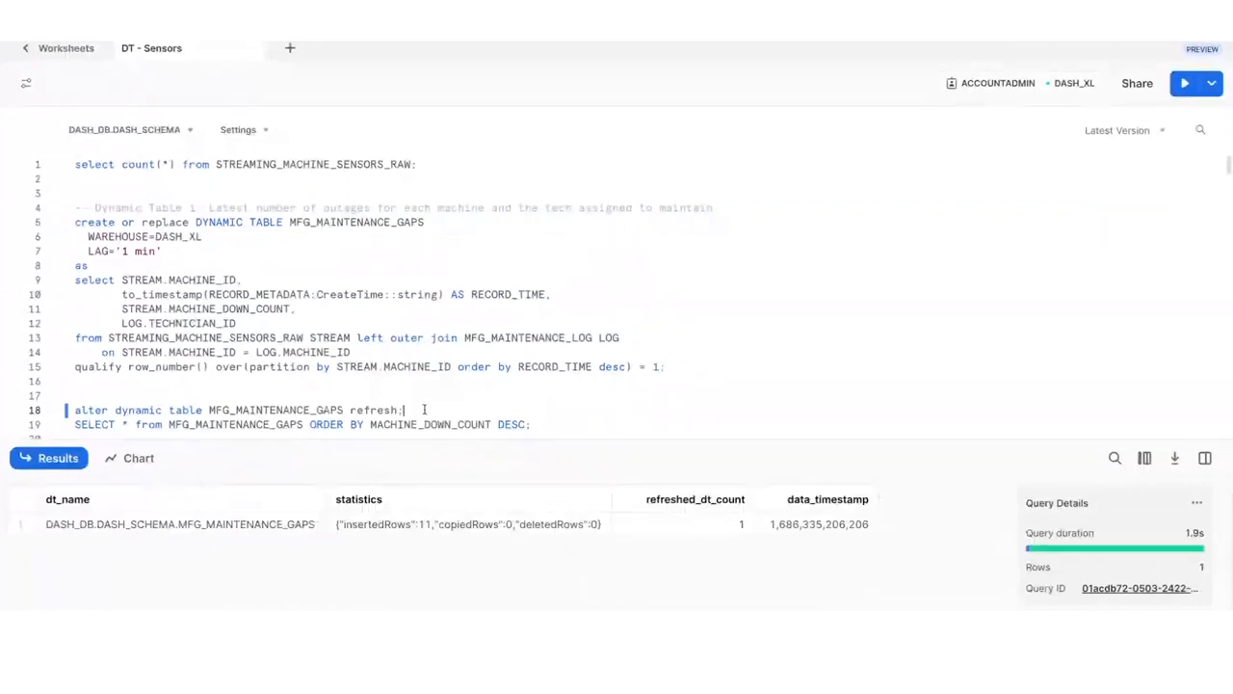
Query MFG_MAINTENANCE_GAPS by down count, returning 11 rows of outages and technicians
{"action": "left_click", "coordinate": [531, 424]}
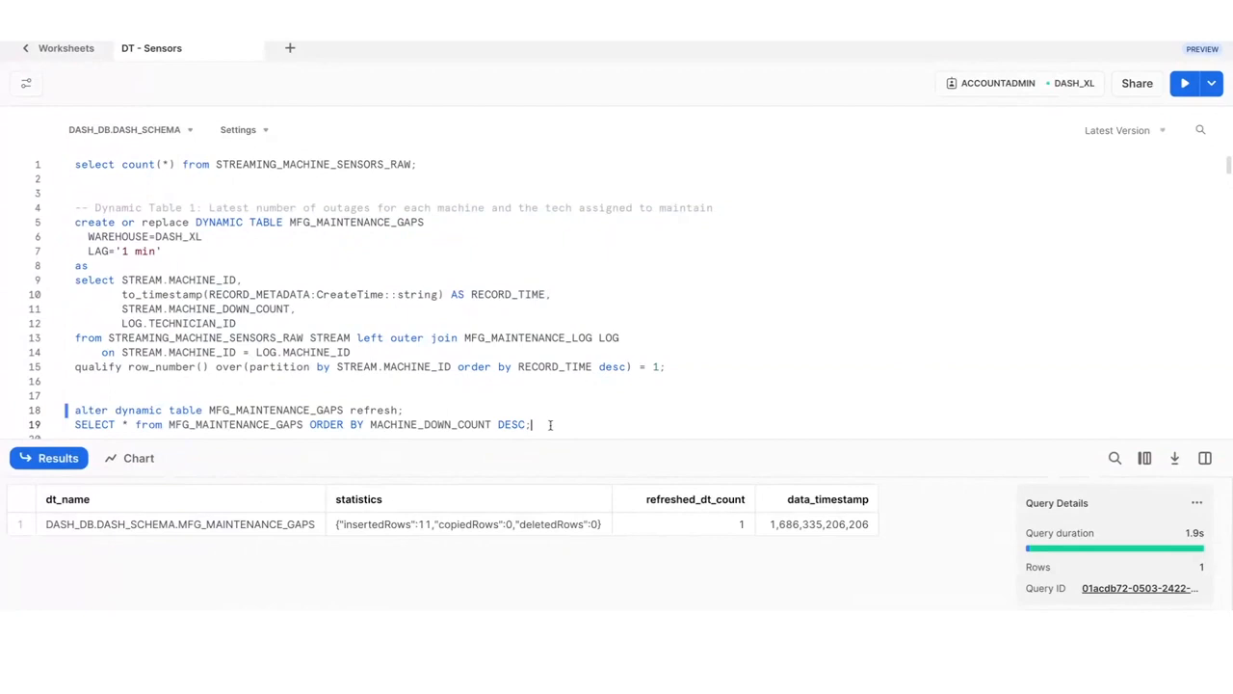
{"action": "left_click", "coordinate": [1185, 83]}
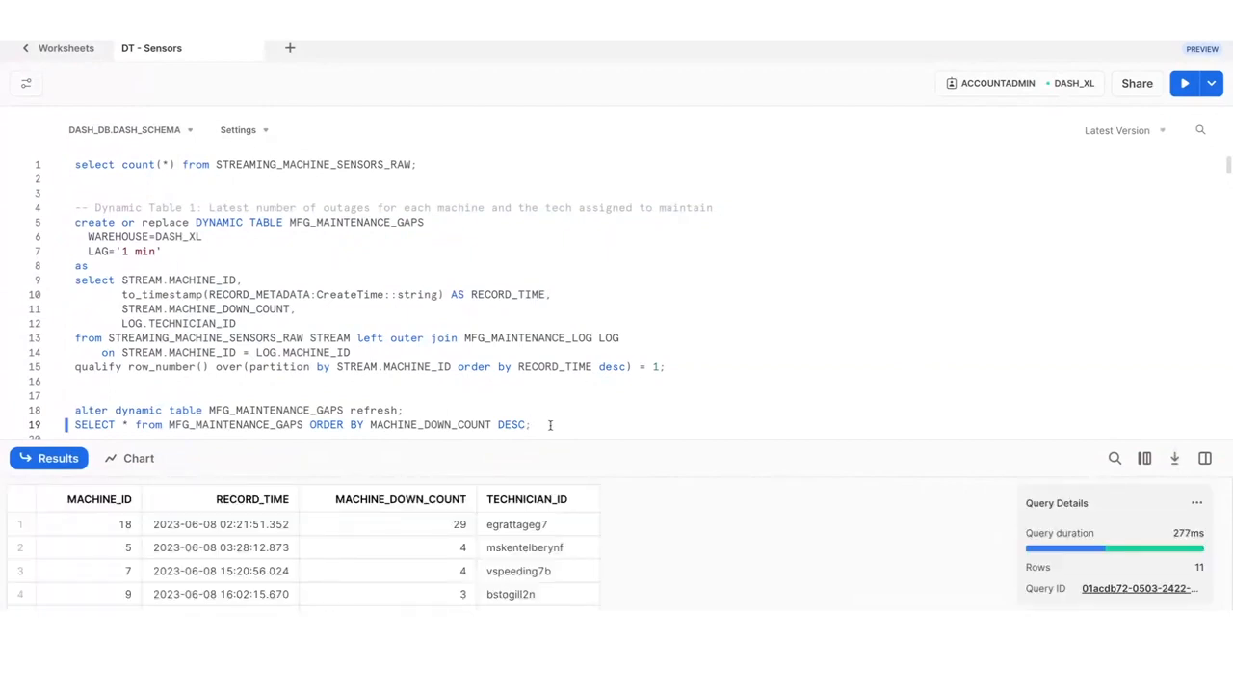
{"action": "left_click", "coordinate": [532, 424]}
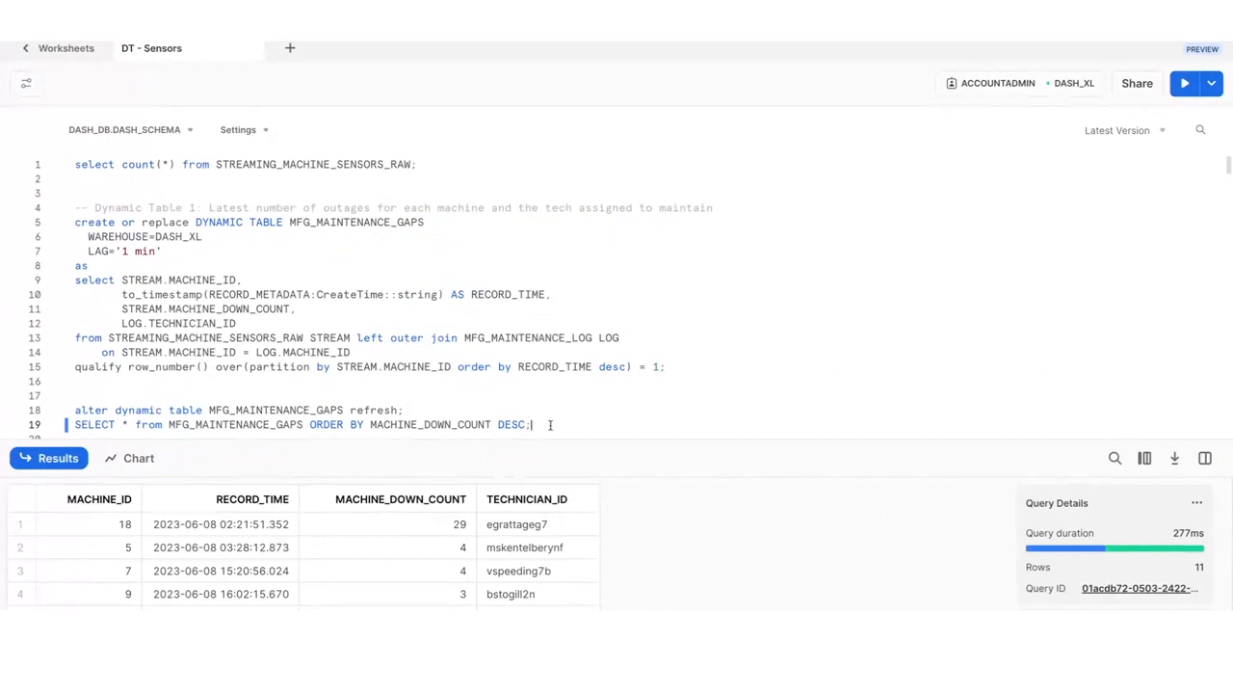
Create the MFG_LINE_HEALTH dynamic table from Dynamic Table 2, then refresh and query it
{"action": "scroll", "scroll_direction": "down", "scroll_amount": 3}
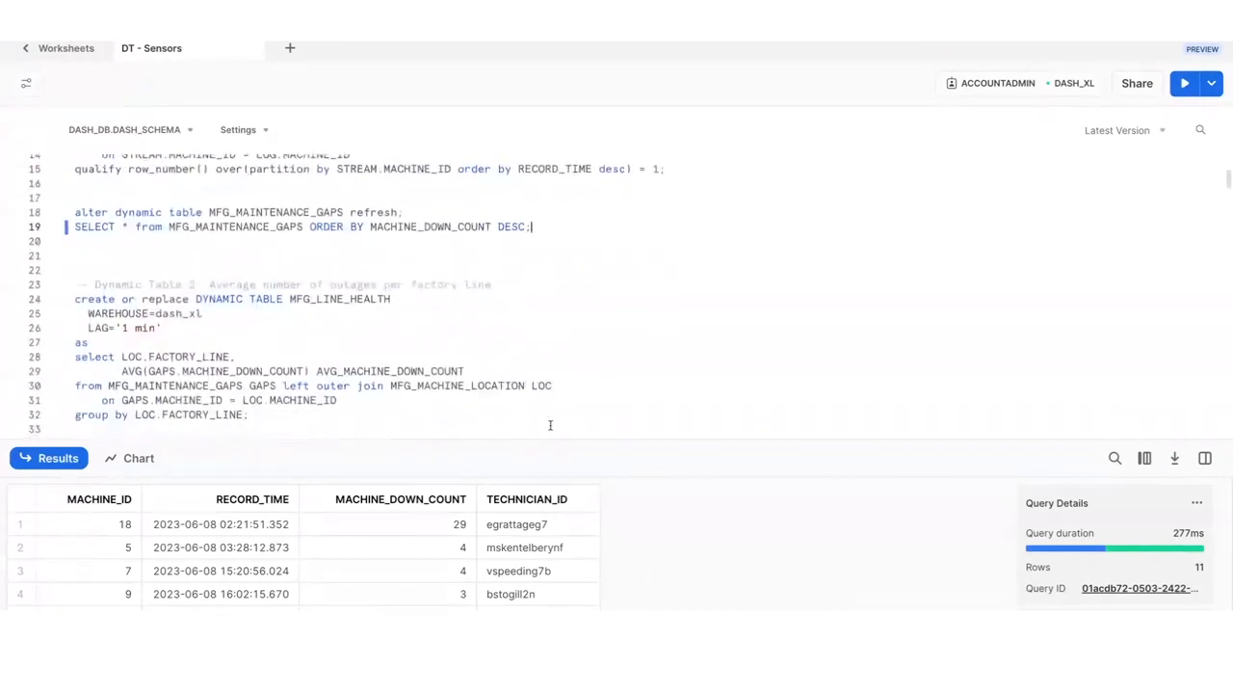
{"action": "scroll", "scroll_direction": "down", "scroll_amount": 3}
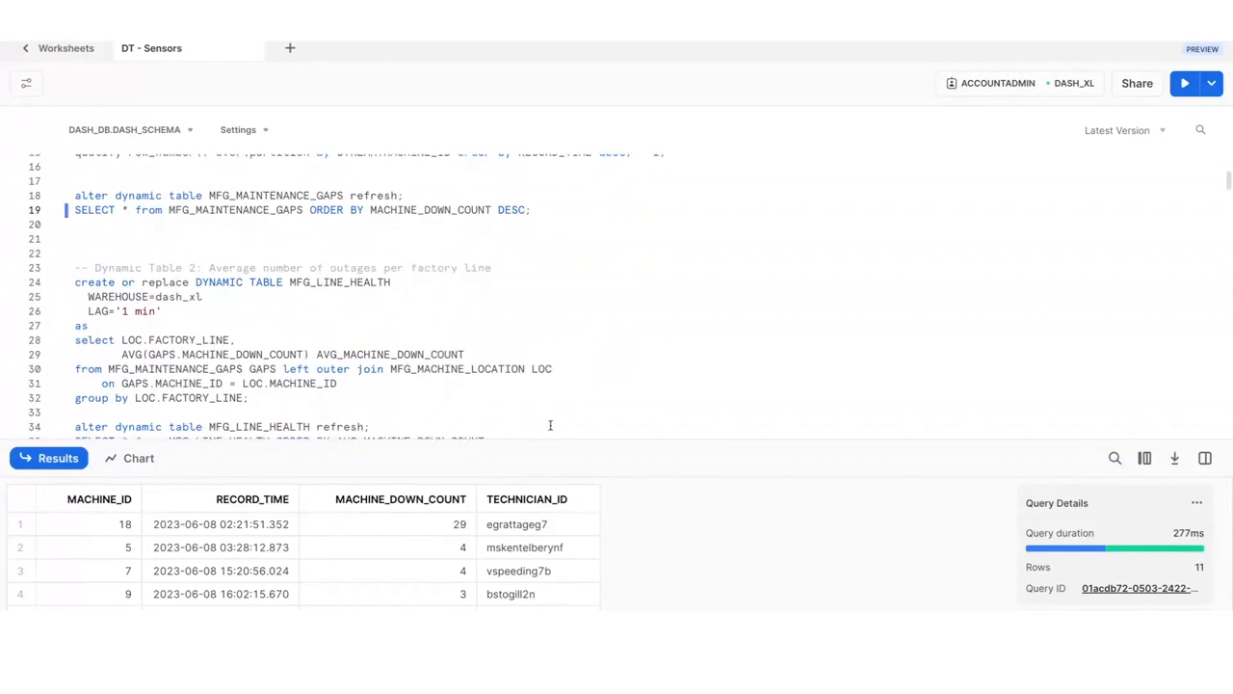
{"action": "scroll", "scroll_direction": "down", "scroll_amount": 3}
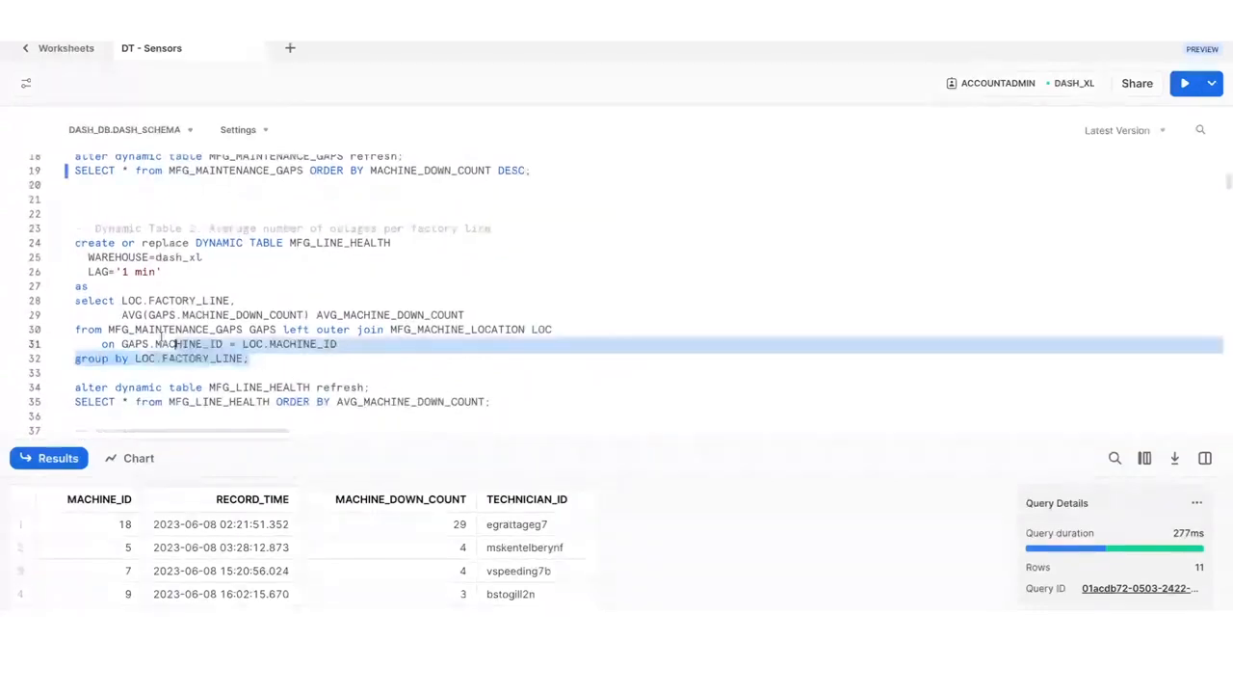
{"action": "left_click", "coordinate": [1185, 83]}
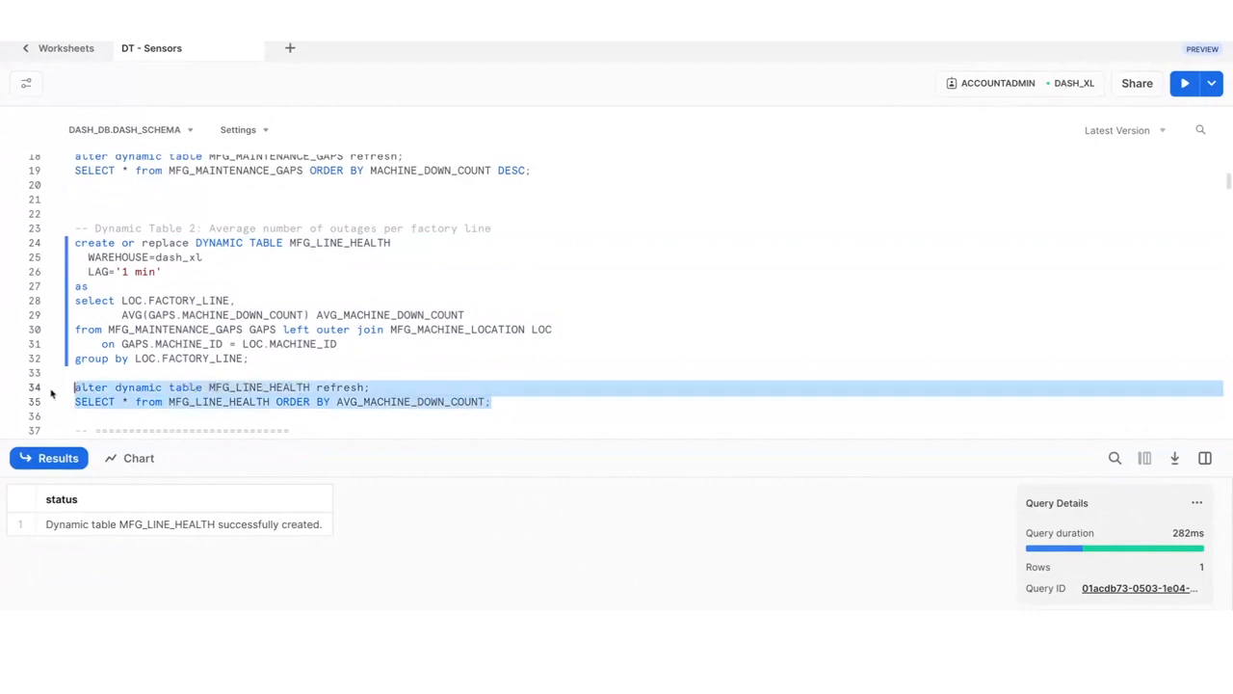
{"action": "left_click", "coordinate": [1185, 82]}
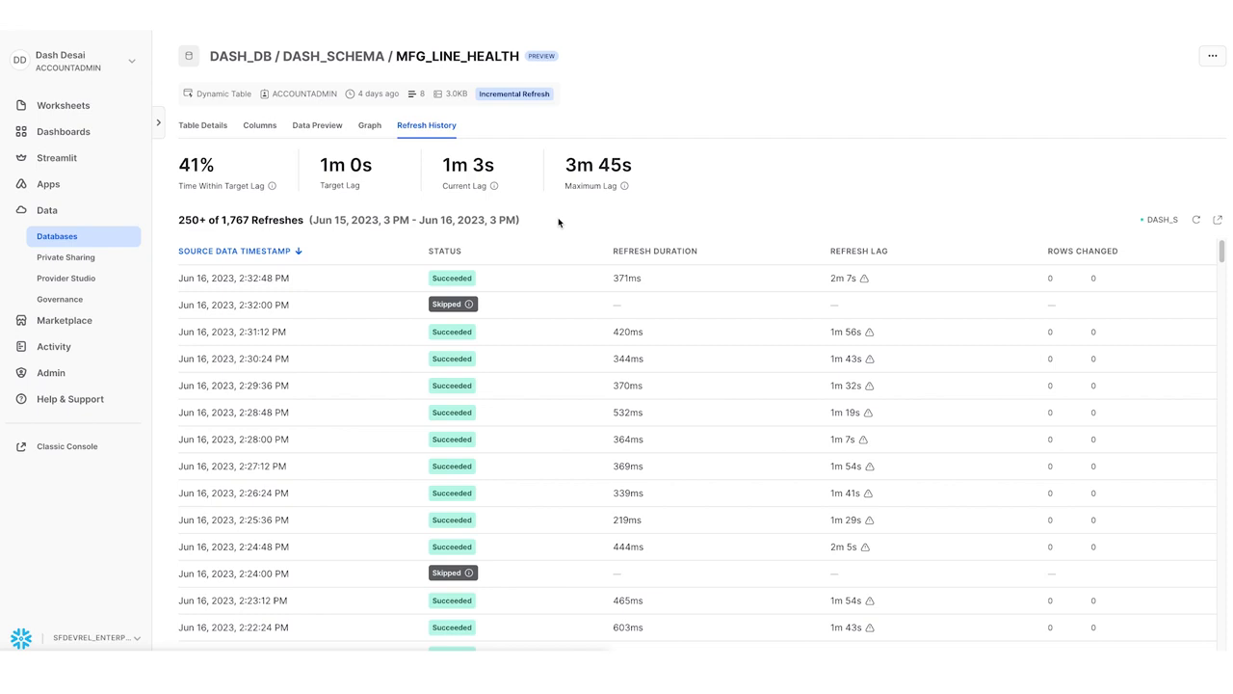
{"action": "mouse_move", "coordinate": [187, 181]}
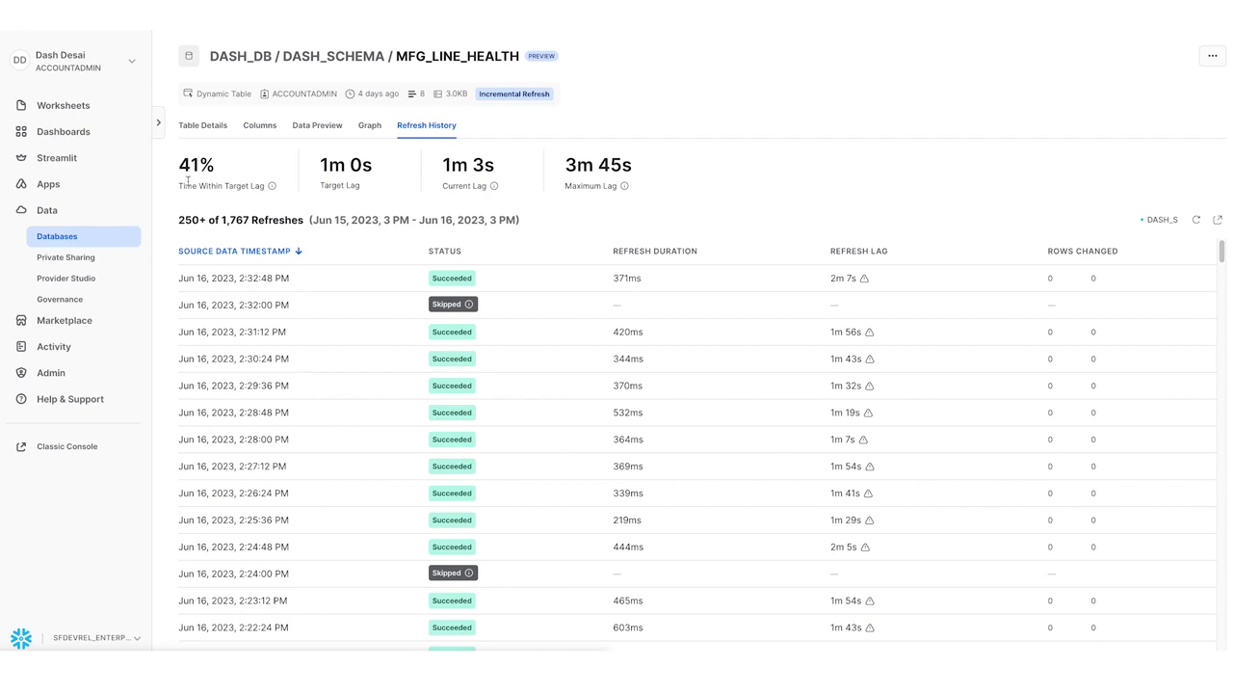
Select the STATUS column heading in MFG_LINE_HEALTH's refresh history
{"action": "double_click", "coordinate": [196, 164]}
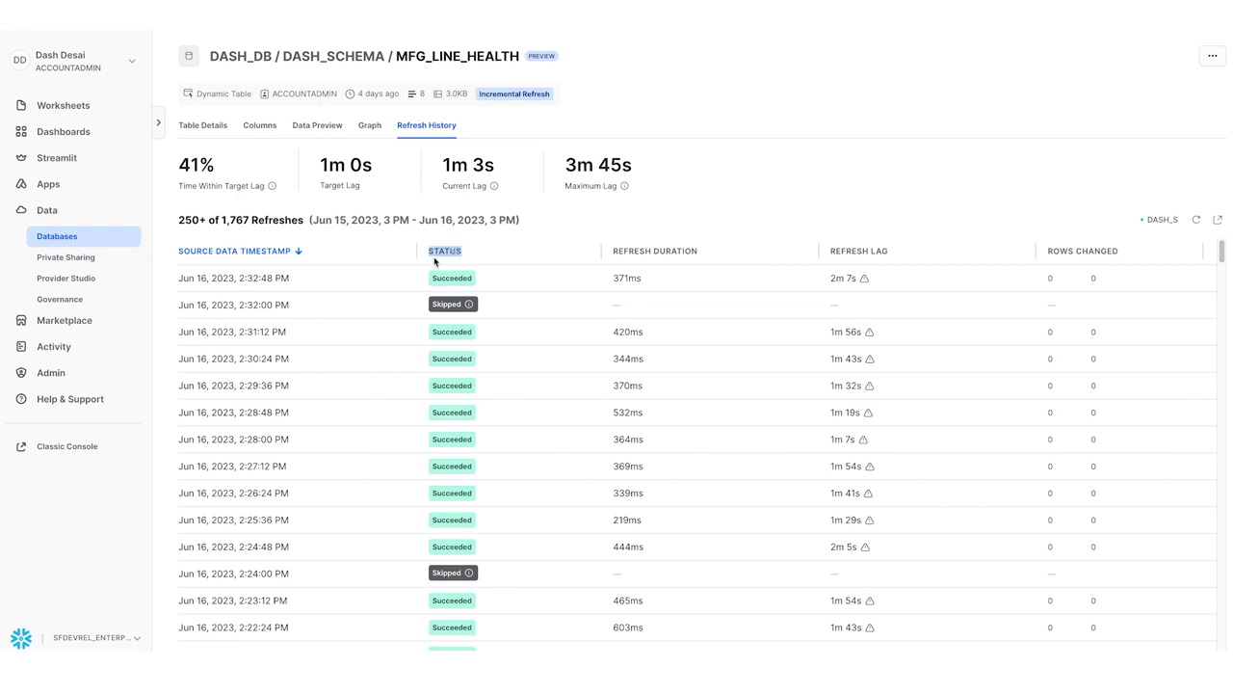
{"action": "mouse_move", "coordinate": [1050, 255]}
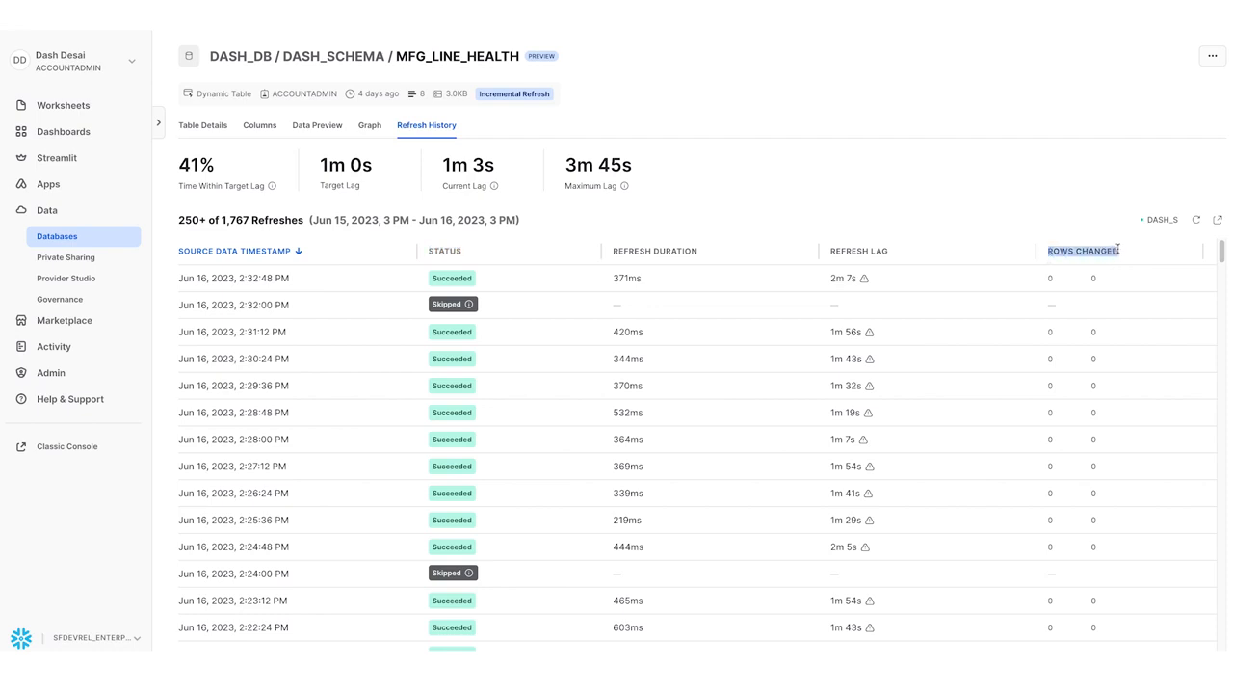
{"action": "mouse_move", "coordinate": [958, 238]}
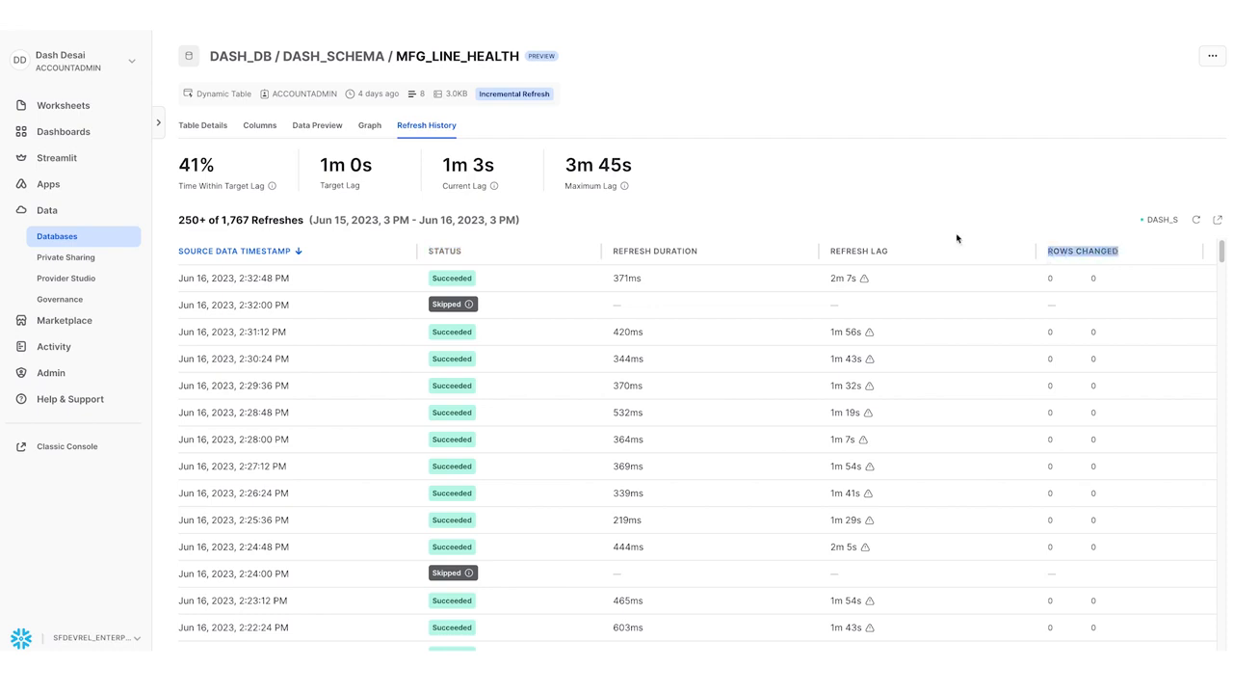
{"action": "mouse_move", "coordinate": [370, 125]}
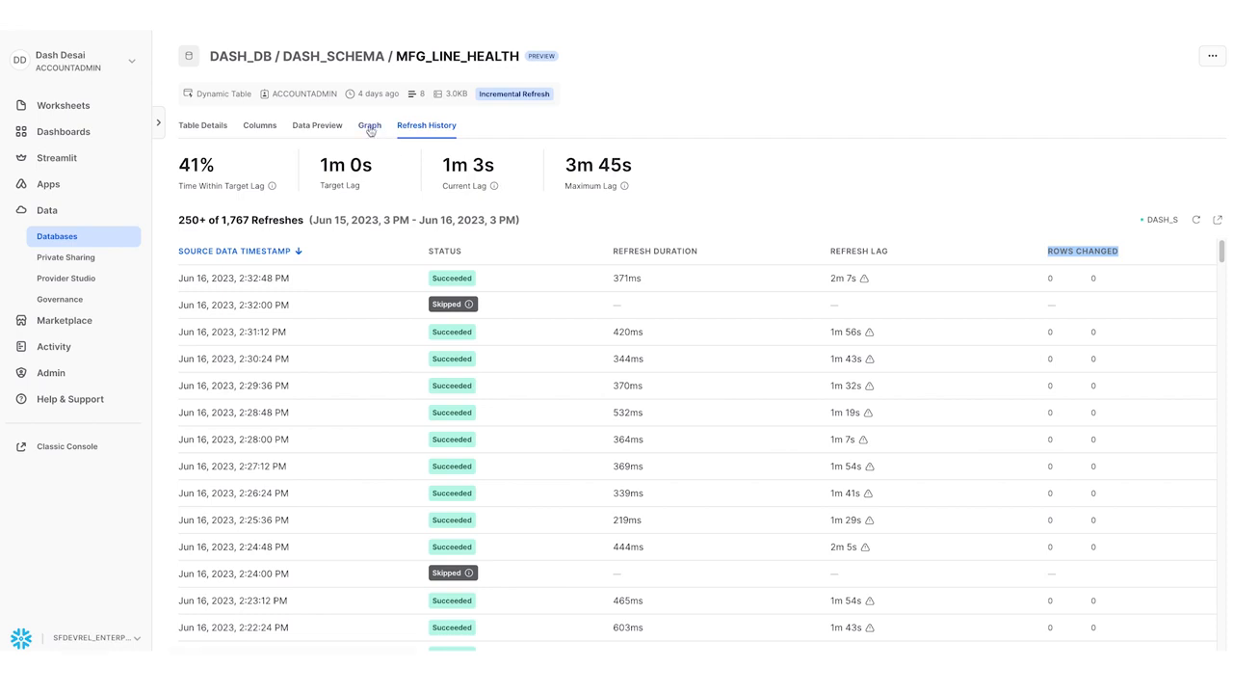
{"action": "left_click", "coordinate": [370, 126]}
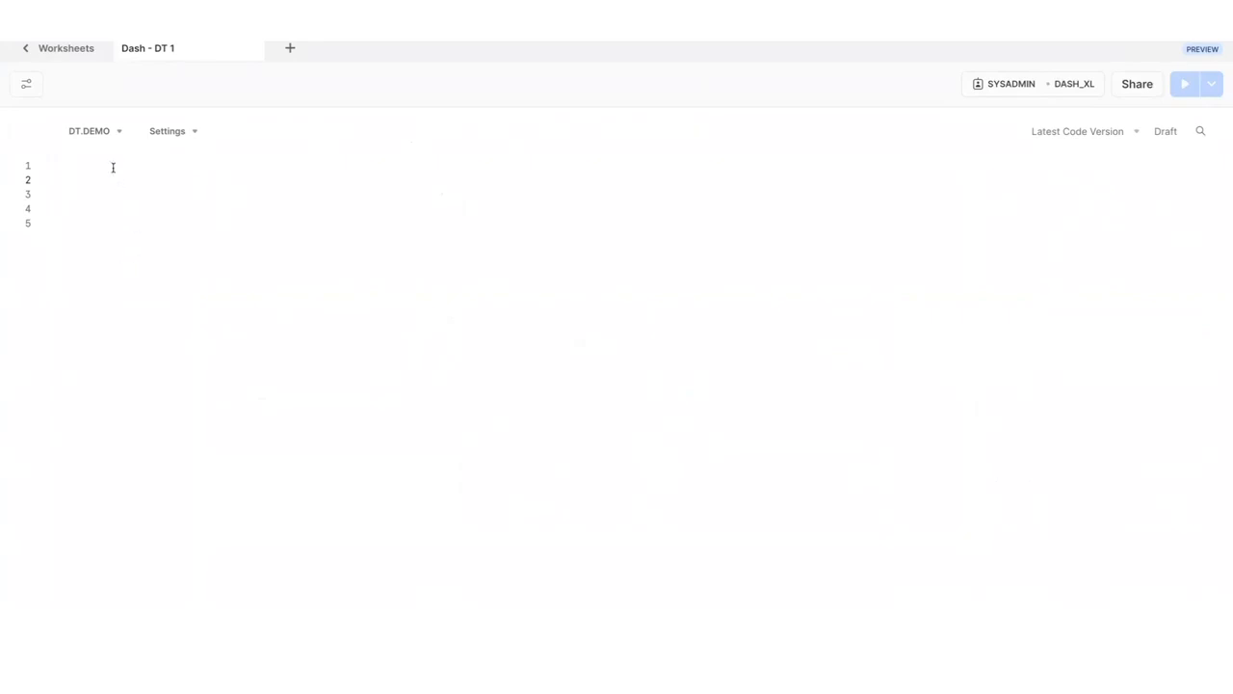
Prompt for mfg_1 with products per KWH, accept the Copilot SQL, and run it
{"action": "left_click", "coordinate": [65, 180]}
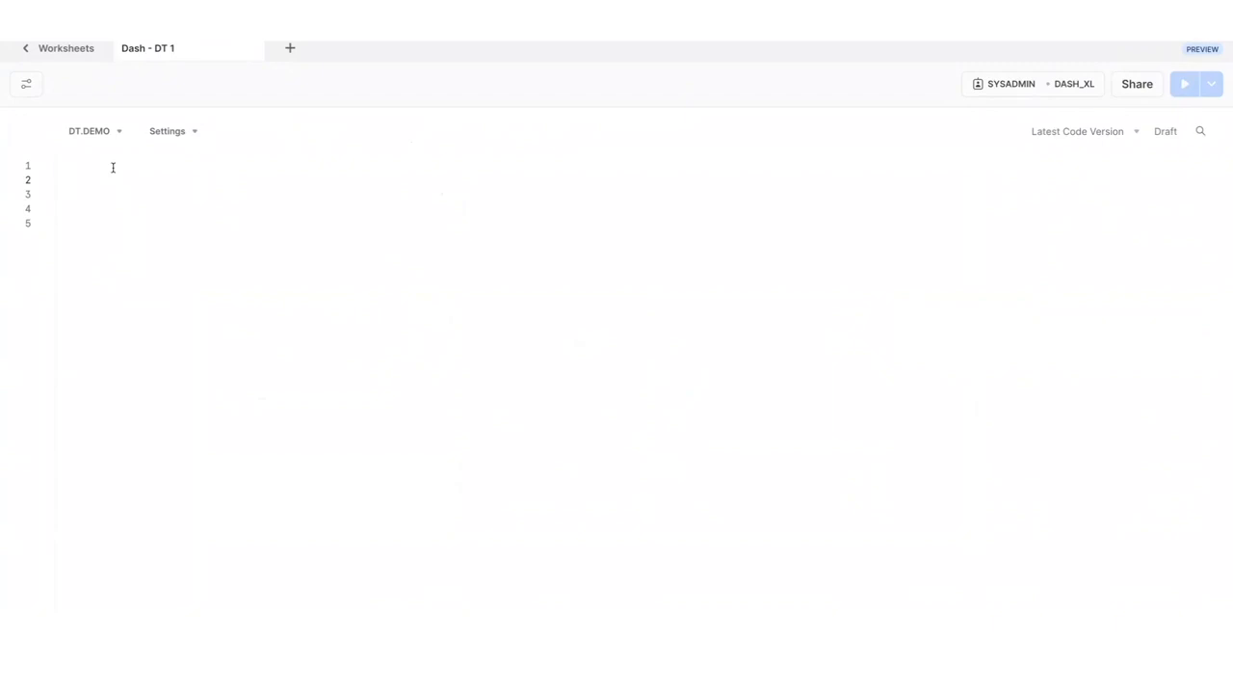
{"action": "left_click", "coordinate": [65, 180]}
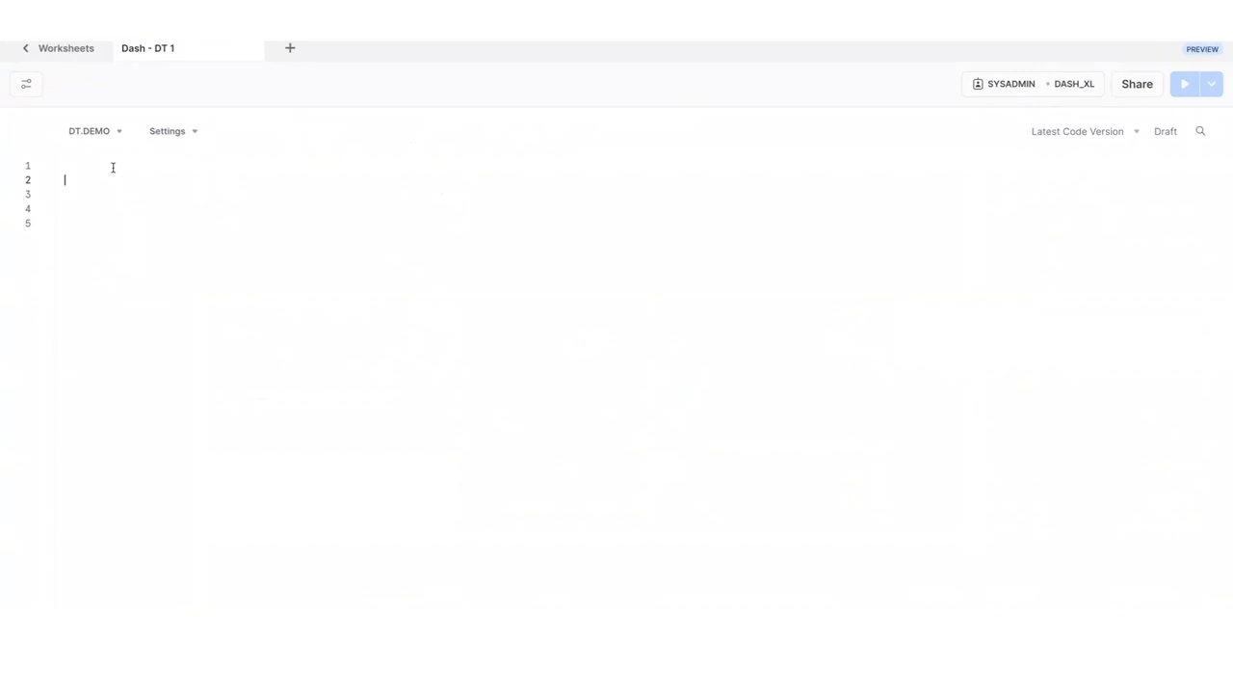
{"action": "type", "text": "-- Create a dynamic table named mfg_1 with the number of products produced per KWH divided by time for location/factory line. Keep the data up to date within one minute of real time."}
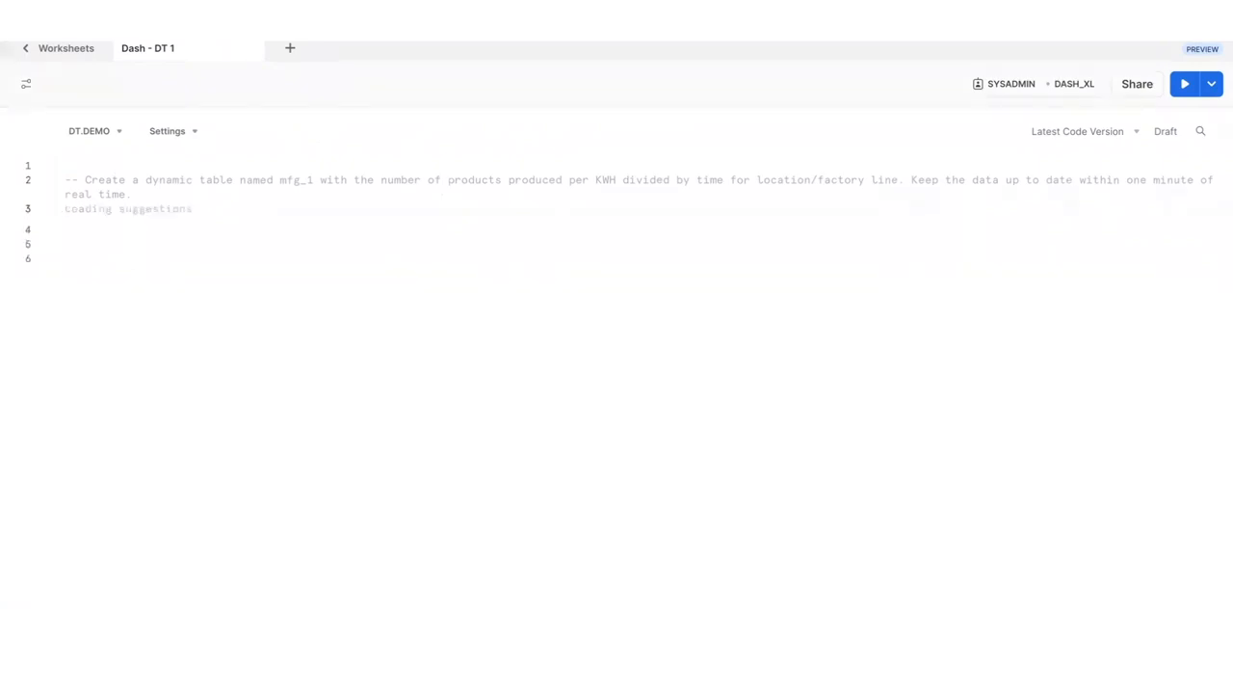
{"action": "left_click", "coordinate": [66, 208]}
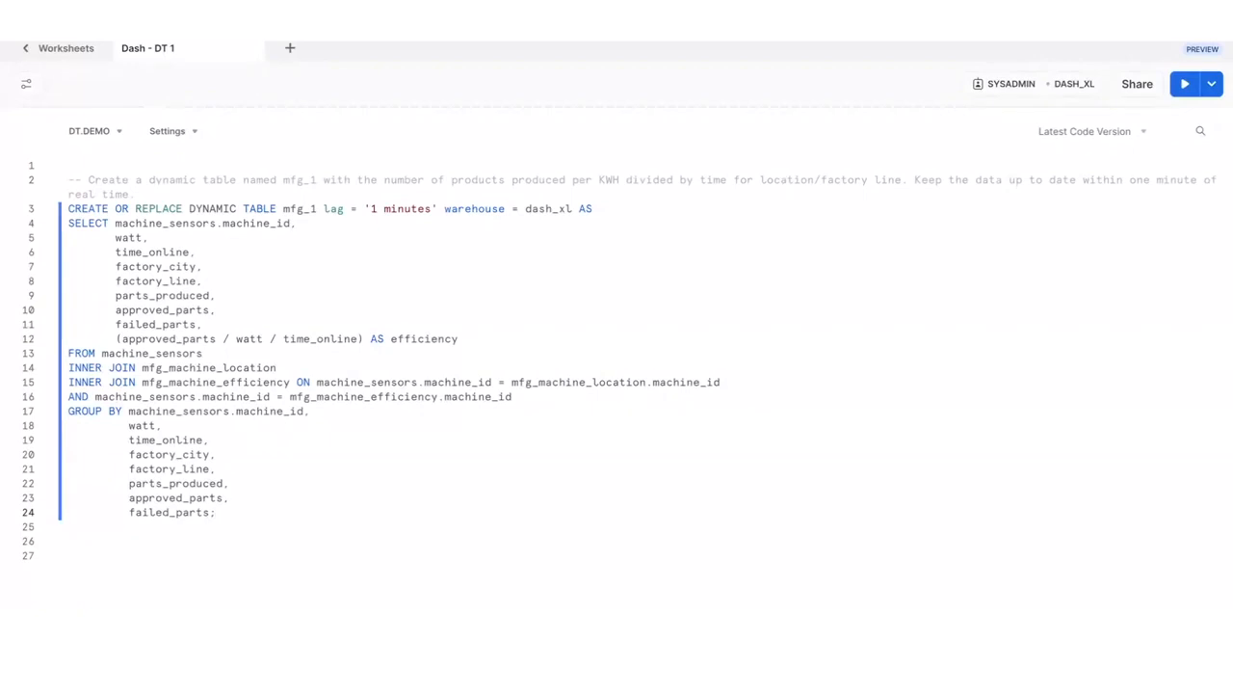
{"action": "left_click", "coordinate": [1185, 83]}
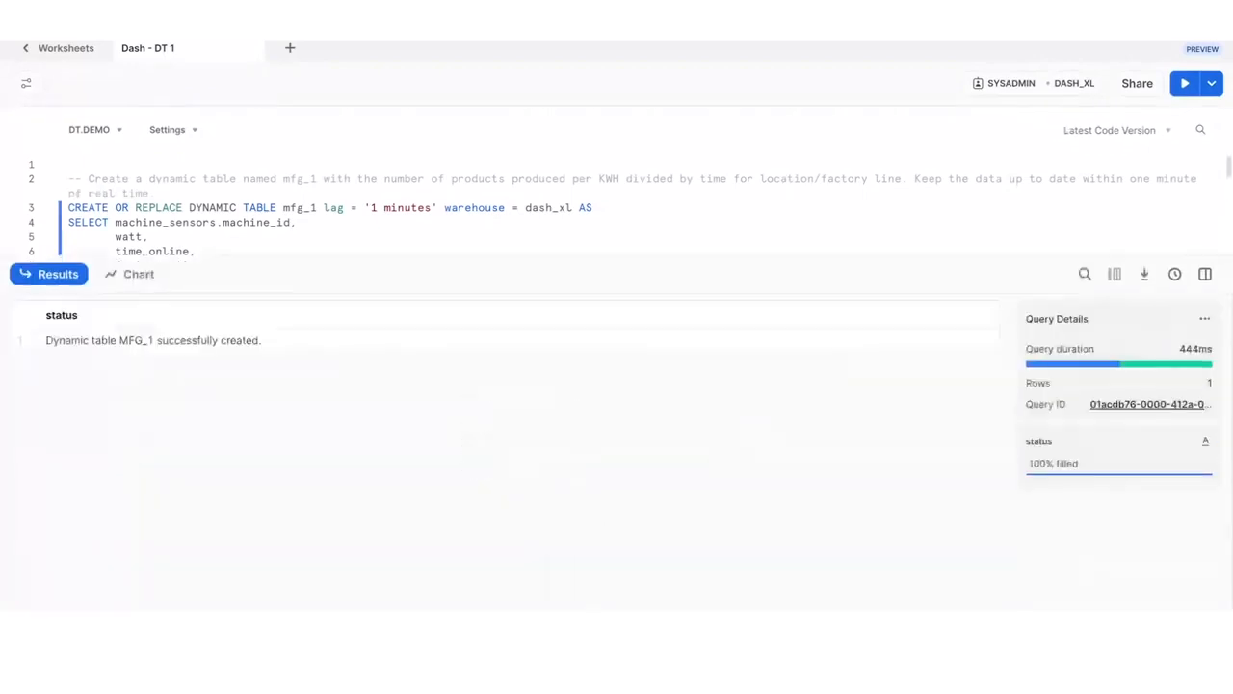